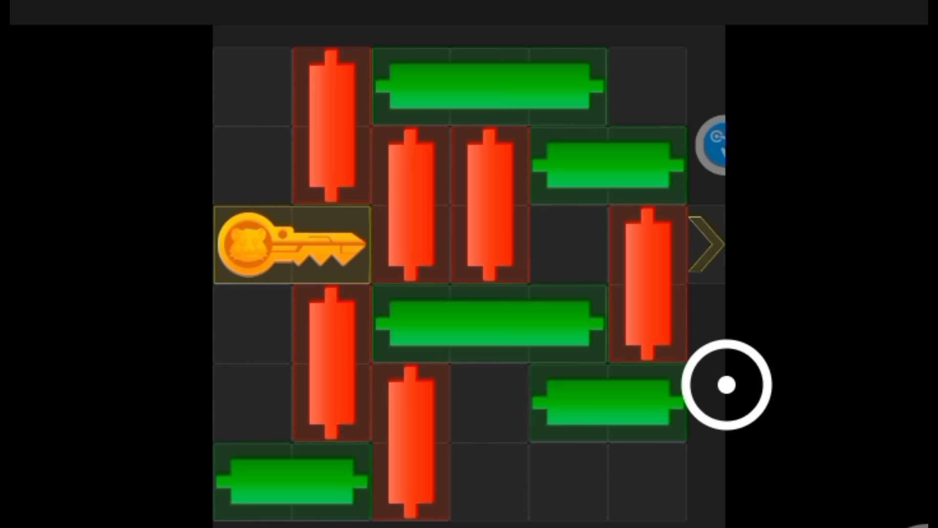
mouse_move(789, 336)
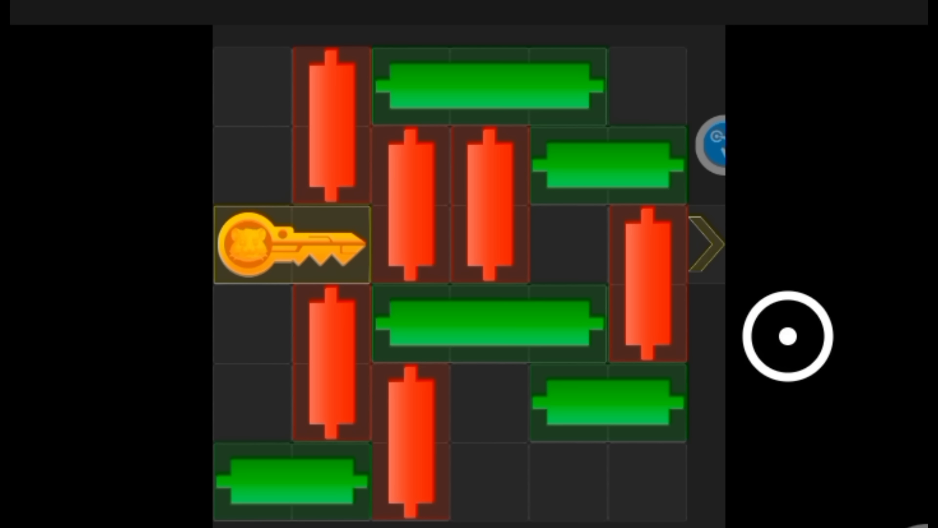
mouse_move(744, 338)
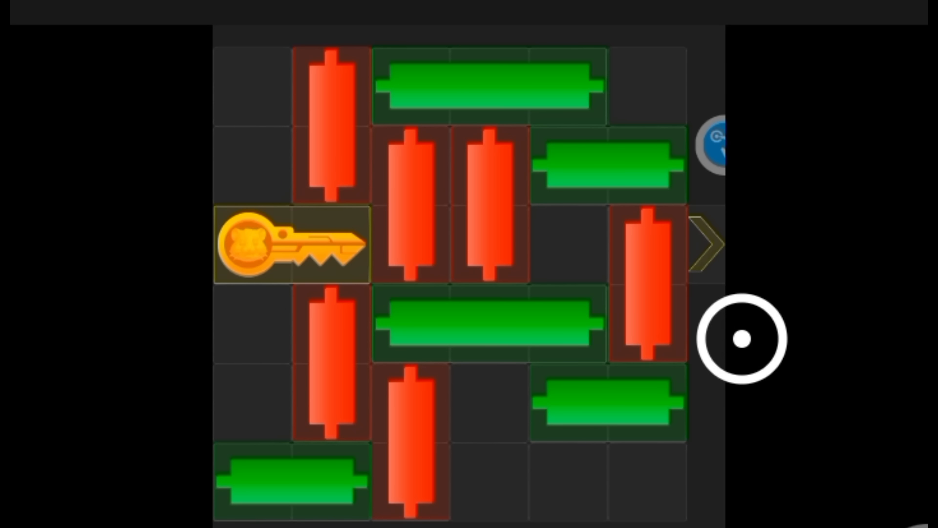
mouse_move(106, 287)
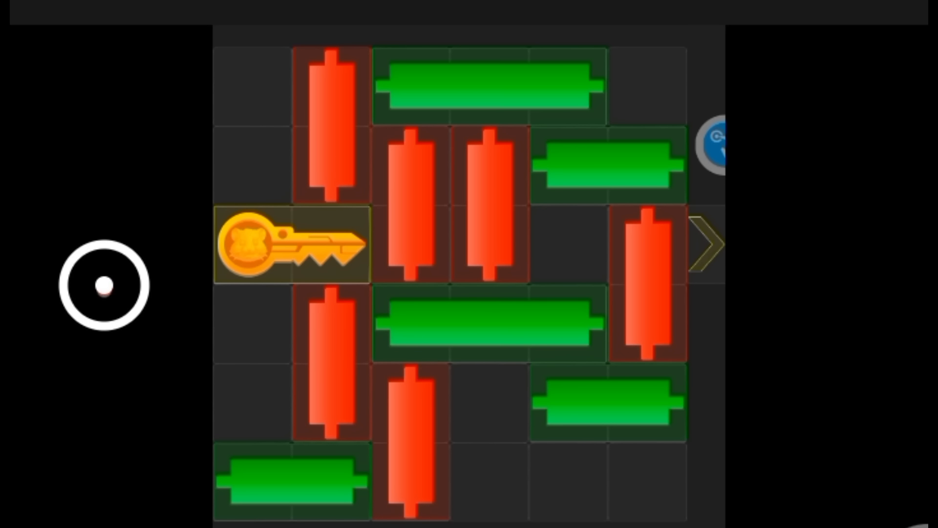
mouse_move(90, 186)
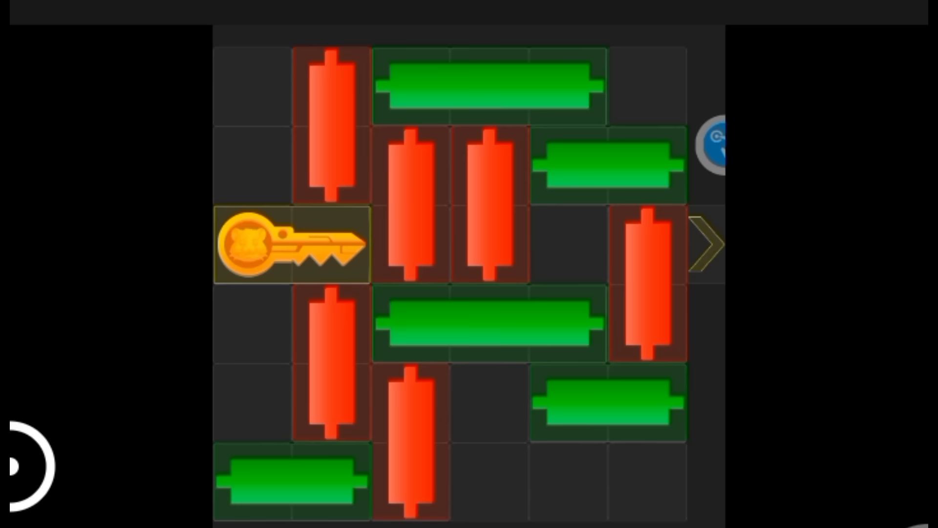
Slide the top green bar right to start freeing the key's row.
left_click(316, 352)
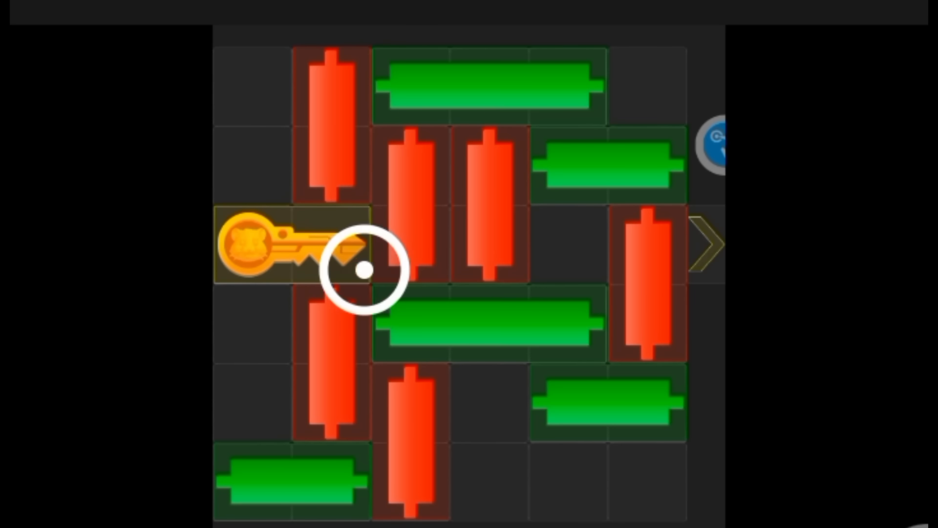
mouse_move(652, 406)
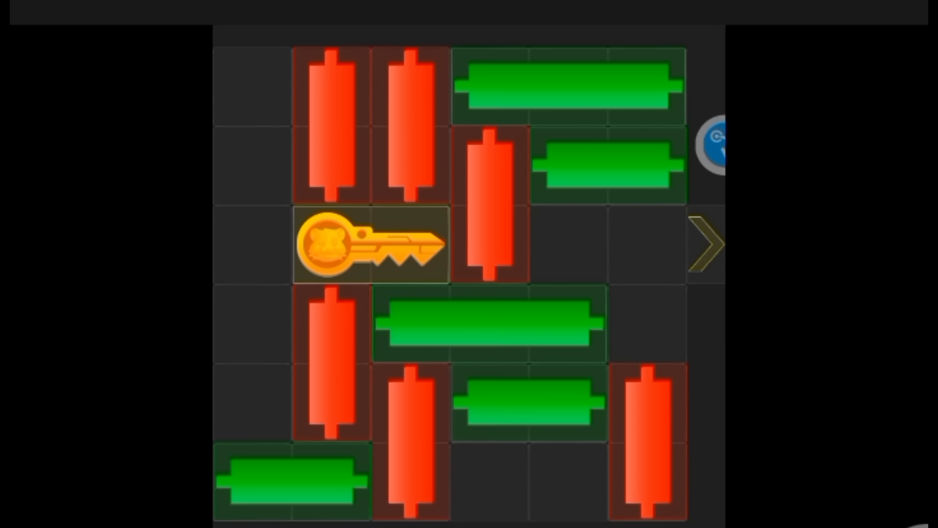
Shift the lower red and green candles to empty the row beneath the golden key.
left_click(499, 330)
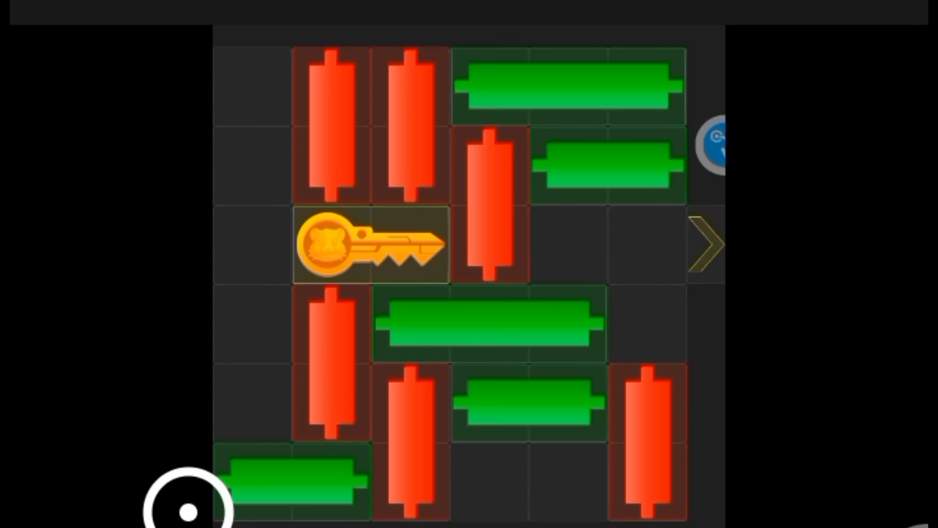
mouse_move(626, 506)
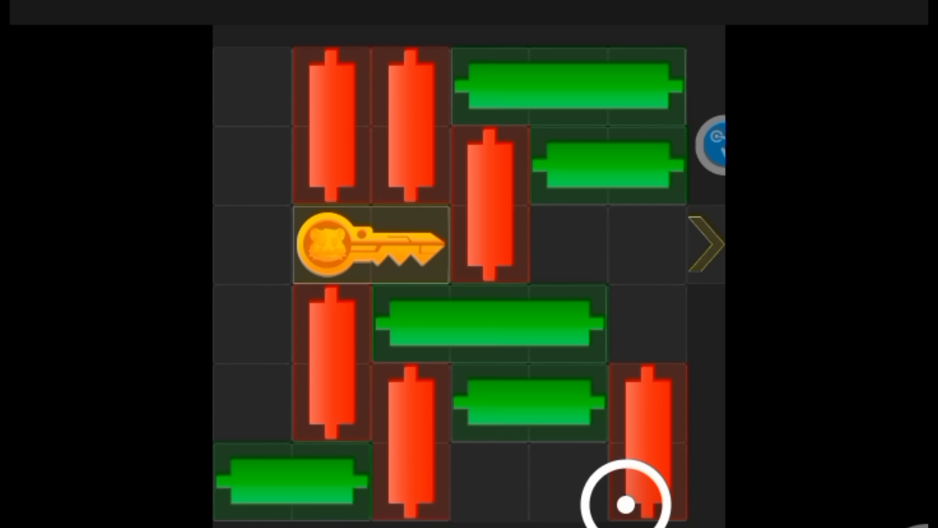
mouse_move(308, 321)
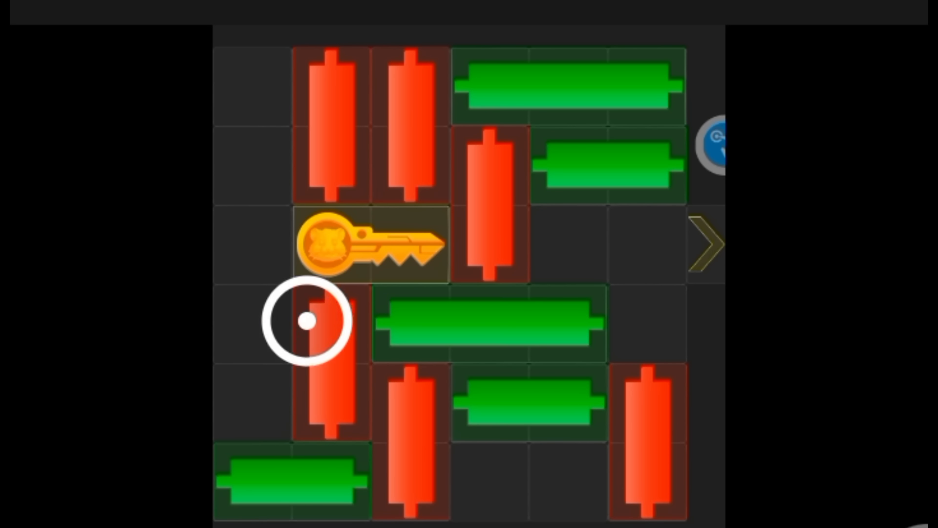
left_click(308, 320)
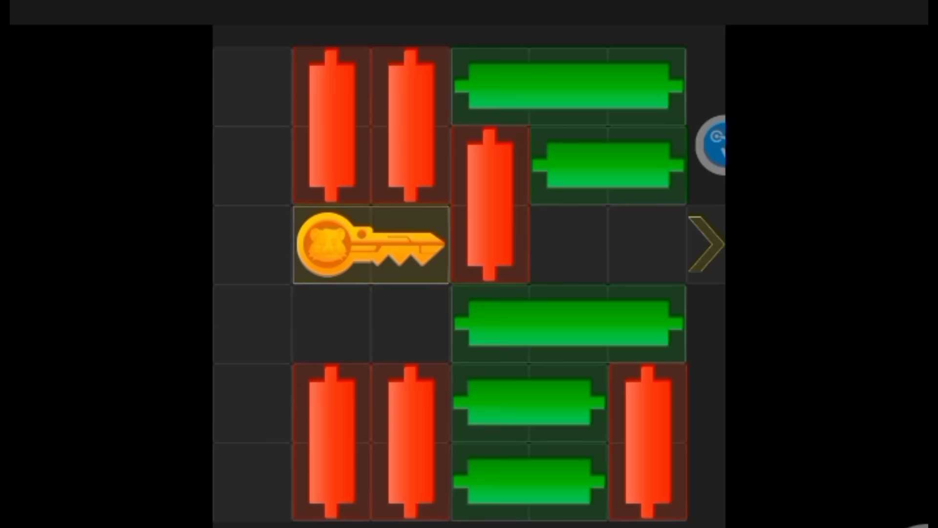
Push the long green bar under the key fully left and lift the right red candle.
left_click(582, 339)
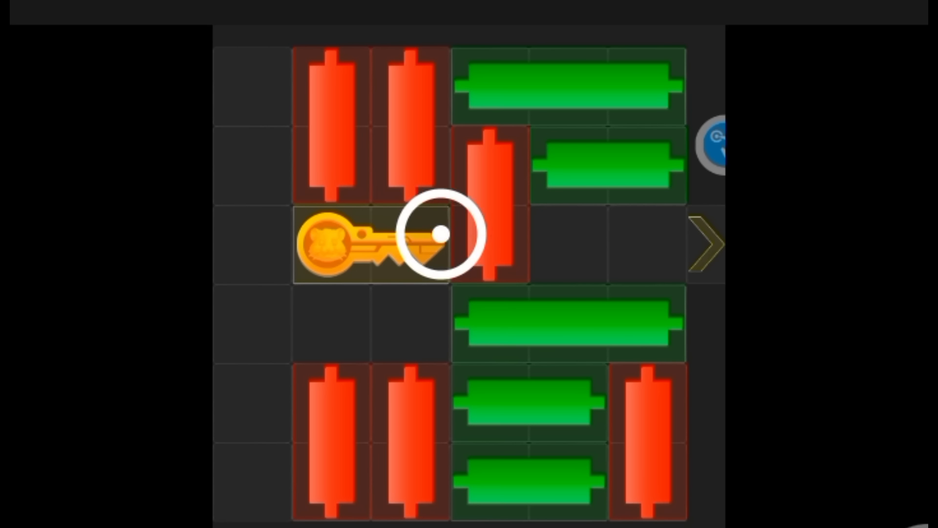
mouse_move(451, 412)
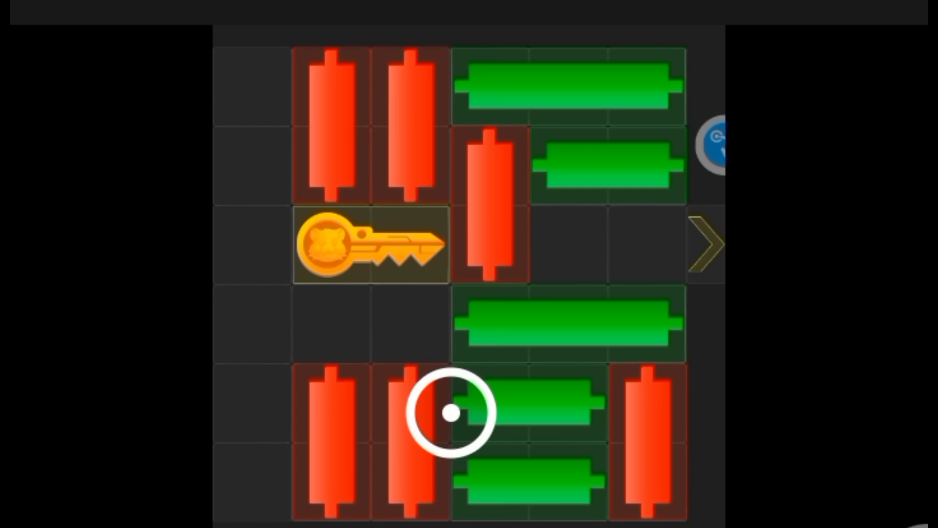
mouse_move(467, 158)
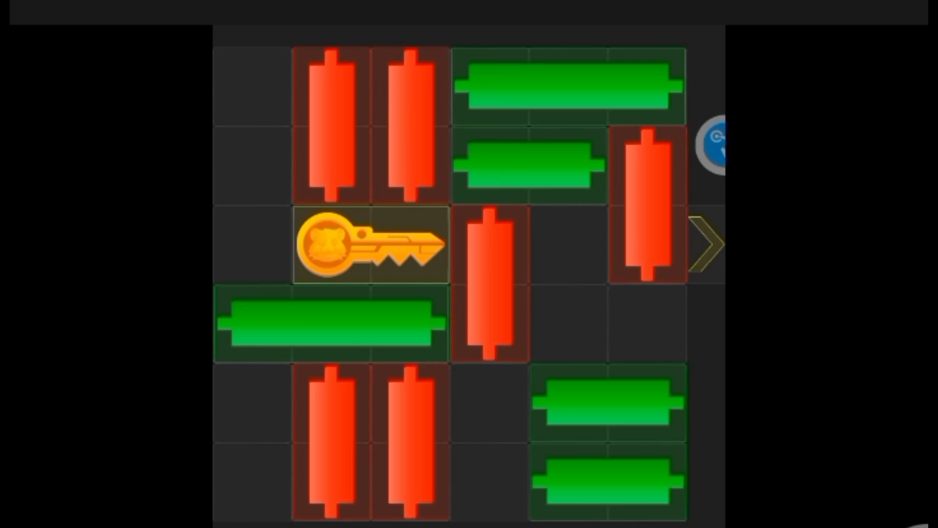
left_click(508, 255)
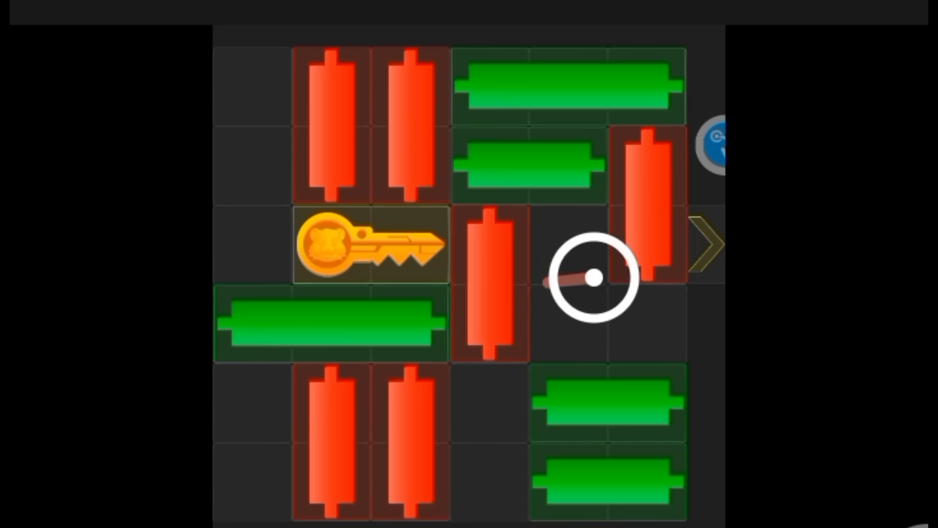
mouse_move(392, 138)
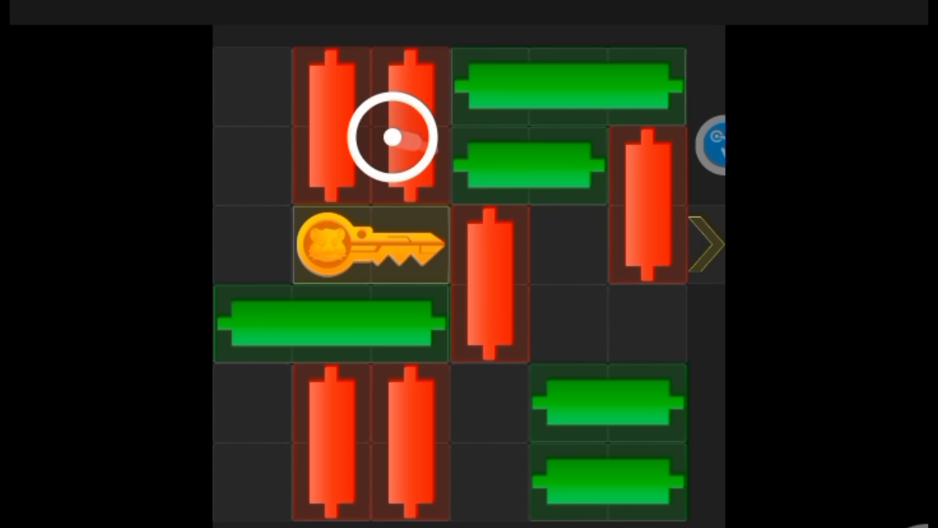
mouse_move(332, 307)
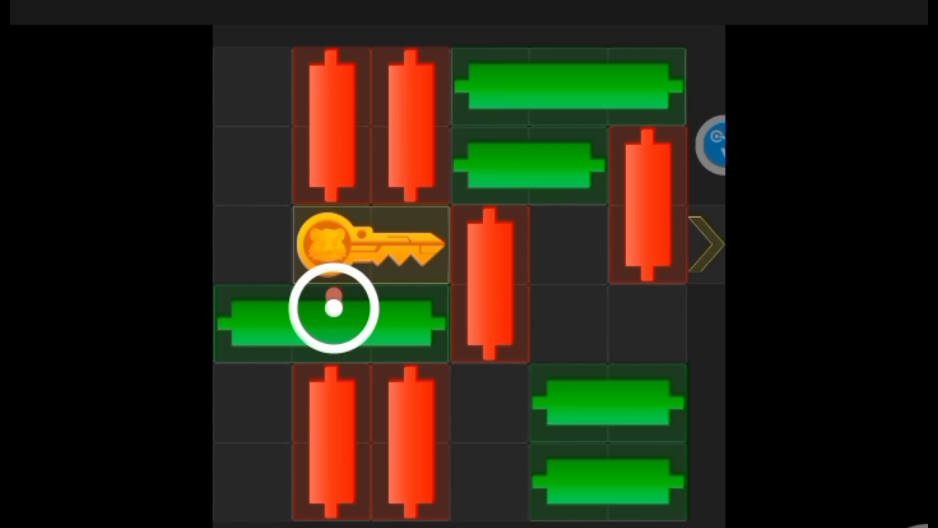